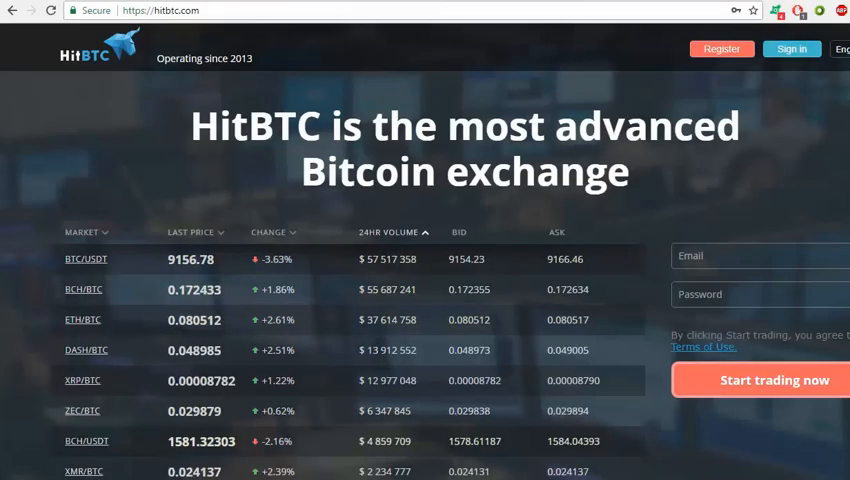
mouse_move(331, 98)
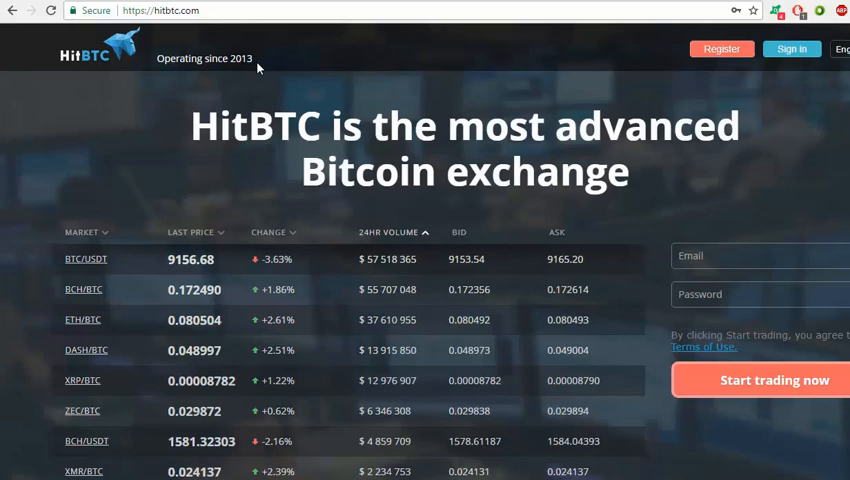
- Scroll the HitBTC market data reference through Currencies, Symbols and Tickers to Trades
scroll(down, 3)
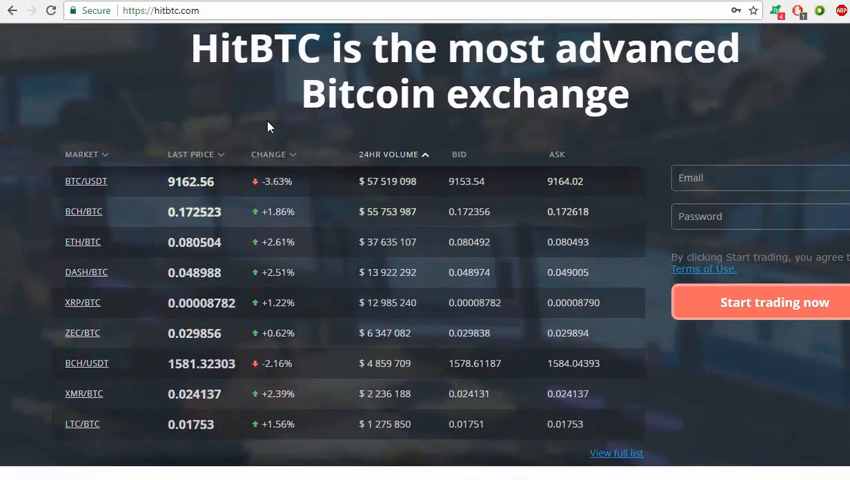
scroll(down, 3)
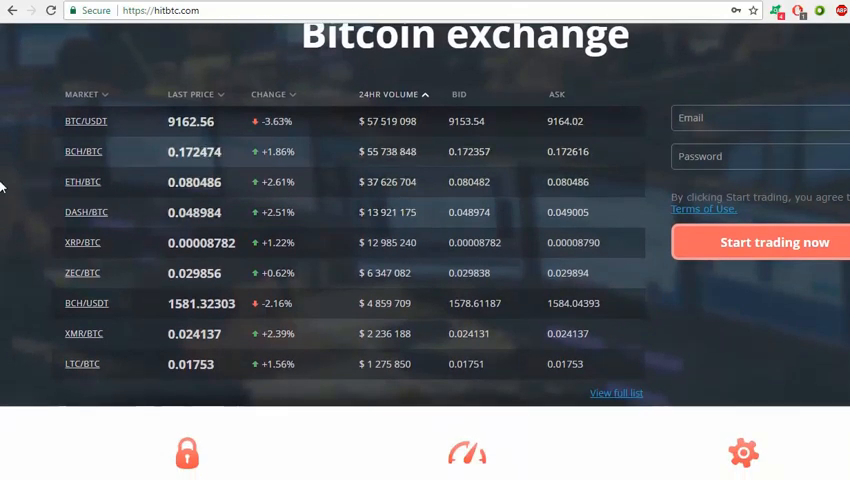
scroll(down, 3)
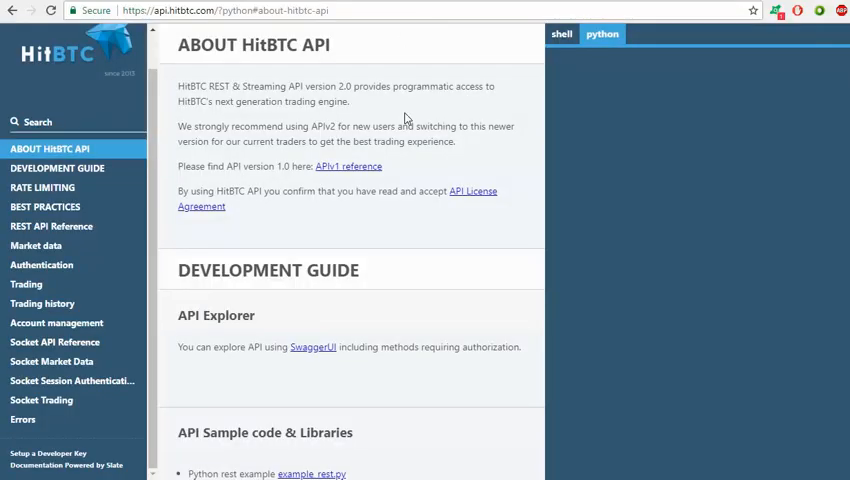
mouse_move(529, 168)
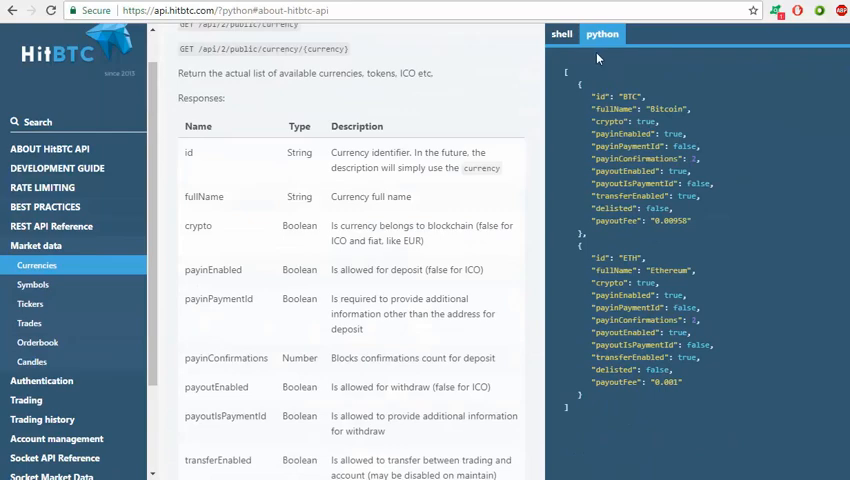
click(33, 284)
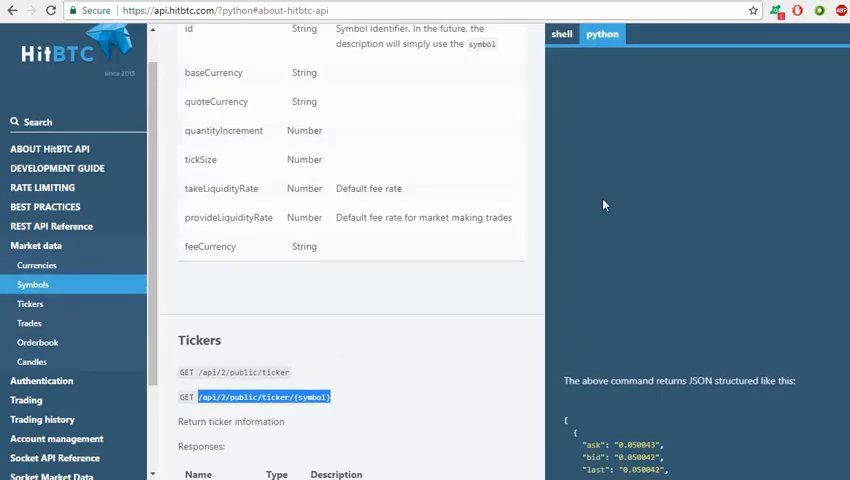
scroll(down, 3)
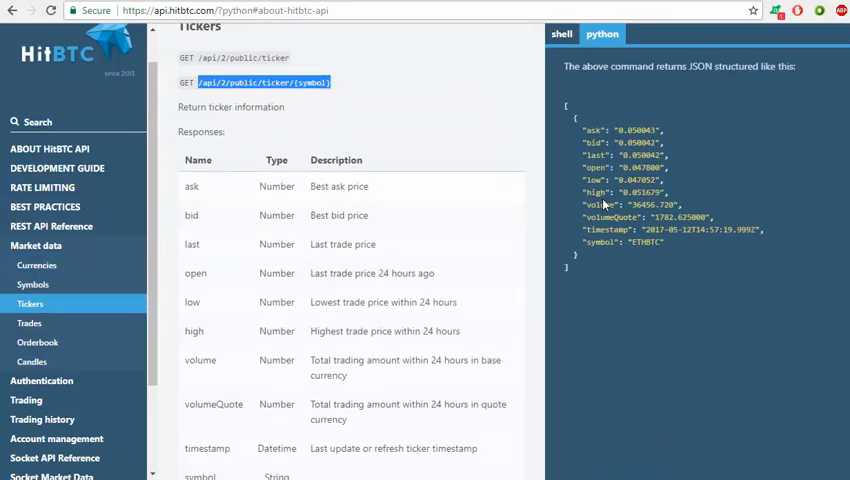
scroll(down, 3)
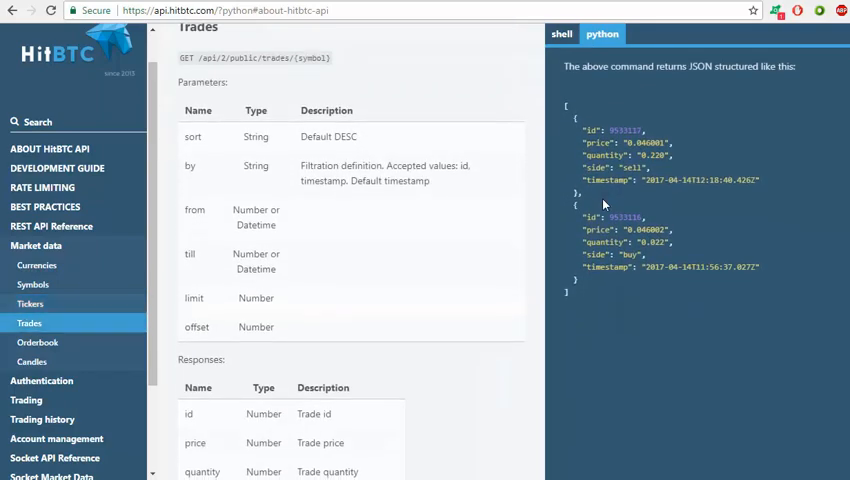
scroll(down, 3)
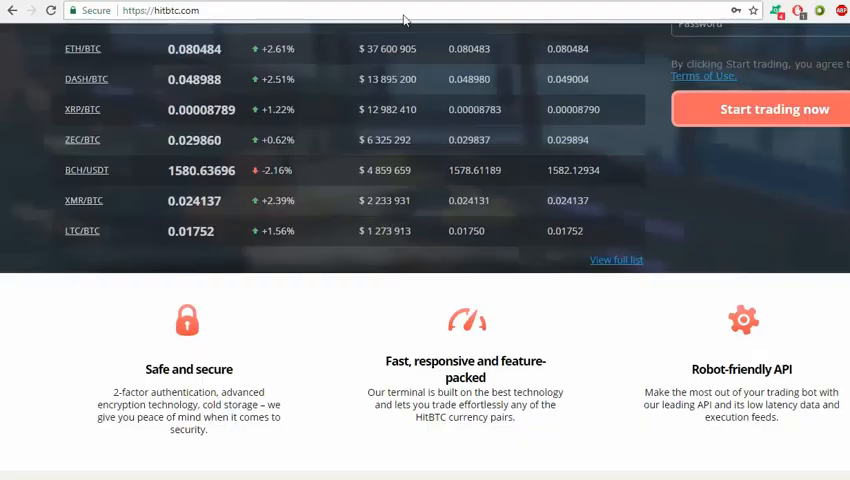
- Scroll the HitBTC homepage to the feature highlights such as Robot-friendly API
scroll(up, 3)
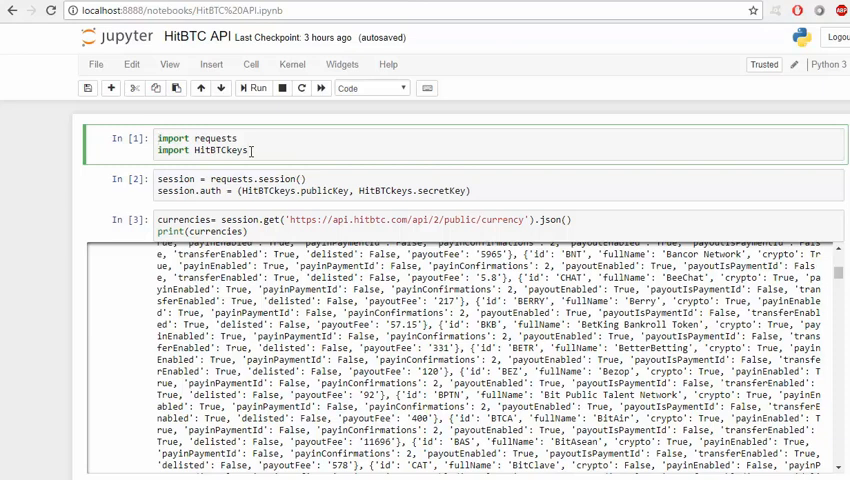
- Select the 'import HitBTCkeys' line in the HitBTC API notebook
double_click(202, 150)
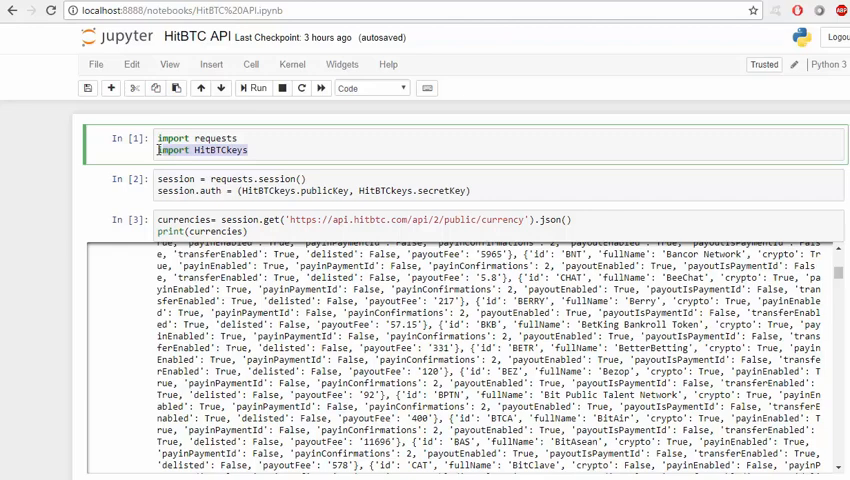
click(215, 138)
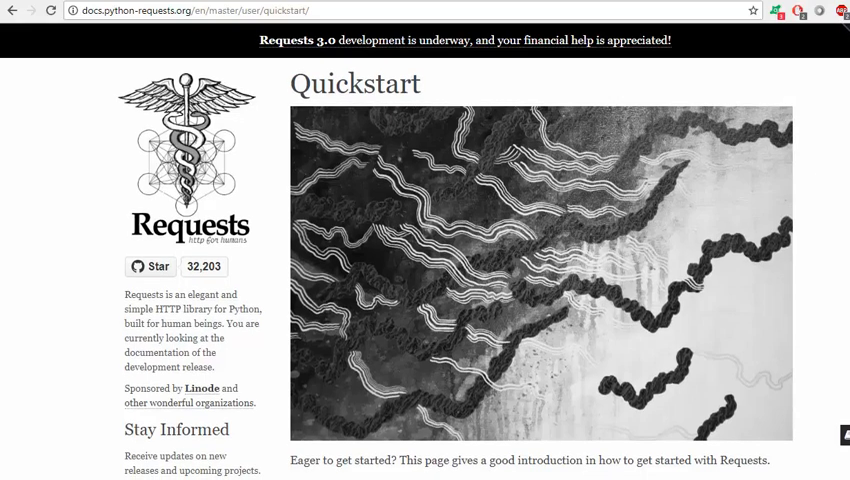
- Scroll the Requests Quickstart down to Passing Parameters In URLs
scroll(down, 3)
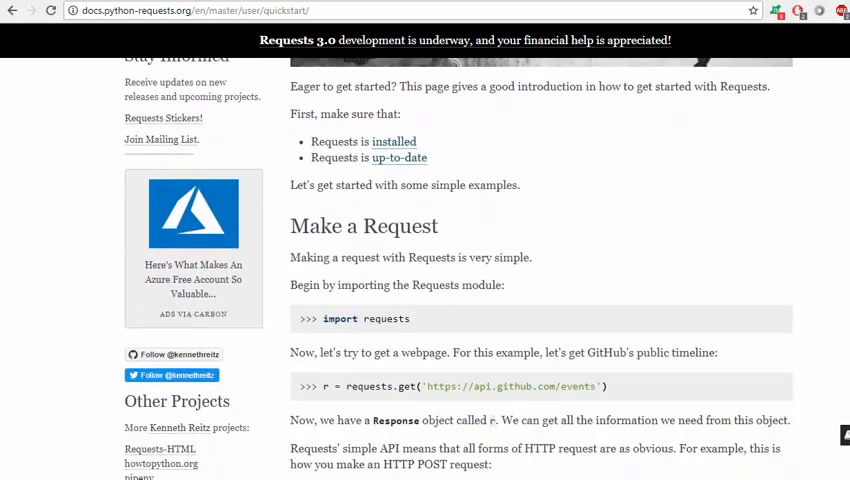
scroll(down, 3)
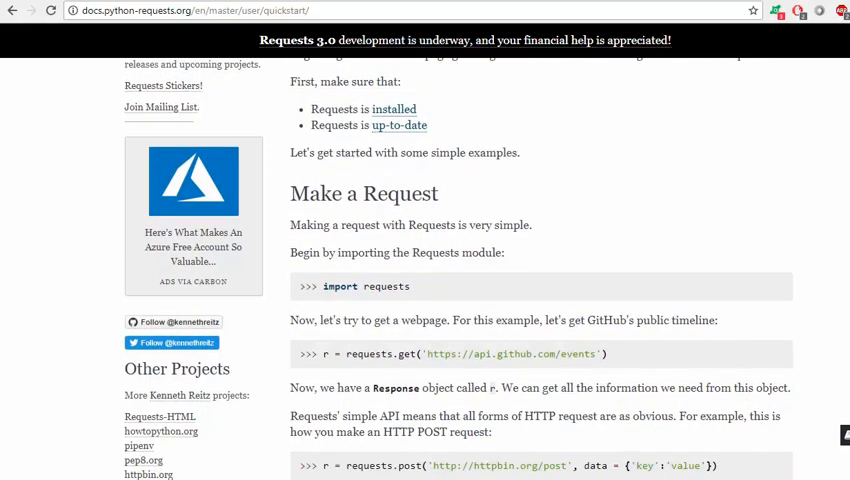
scroll(down, 3)
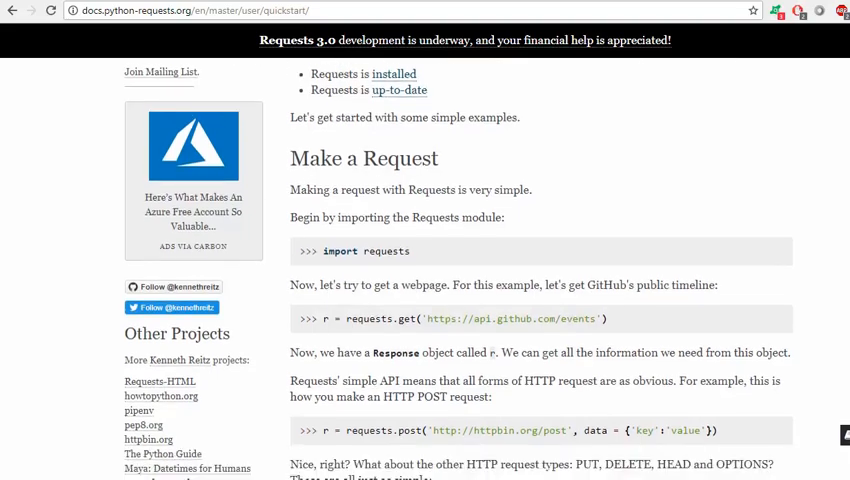
scroll(down, 3)
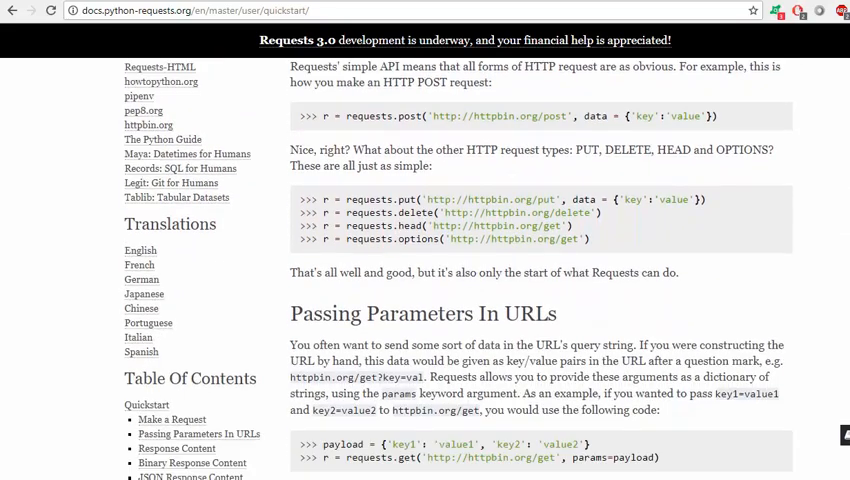
scroll(up, 3)
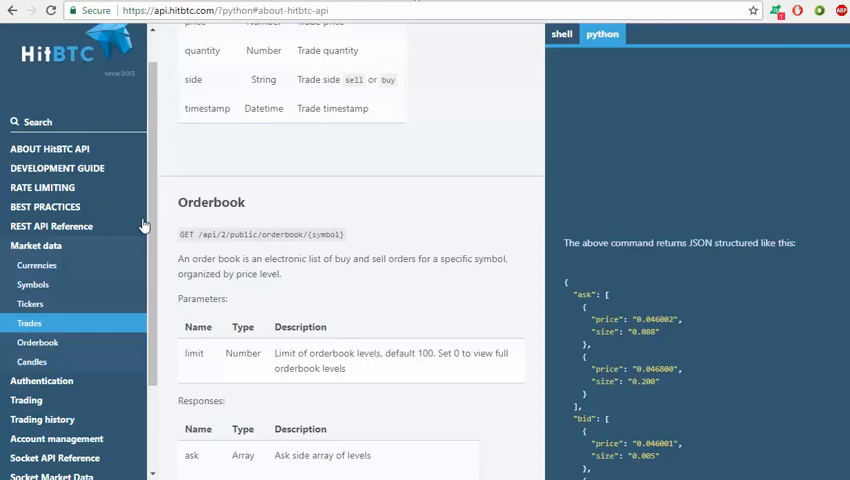
- Go to the Market data Currencies endpoint and select text in its description
click(37, 265)
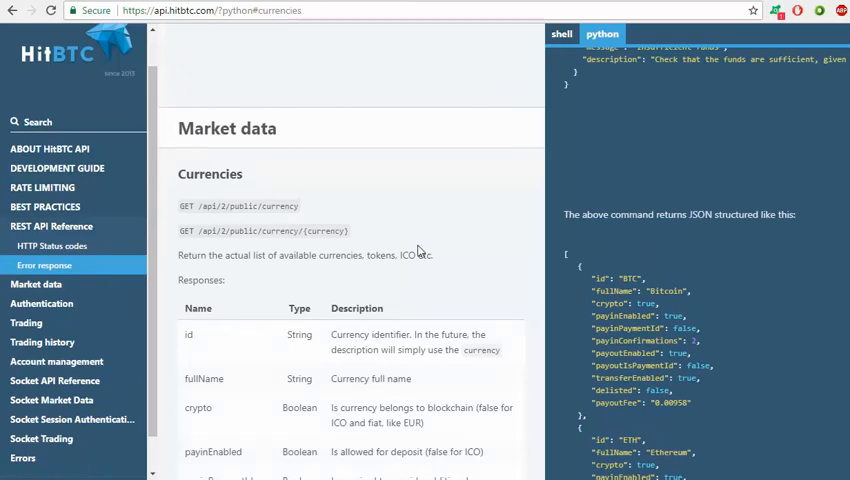
double_click(285, 206)
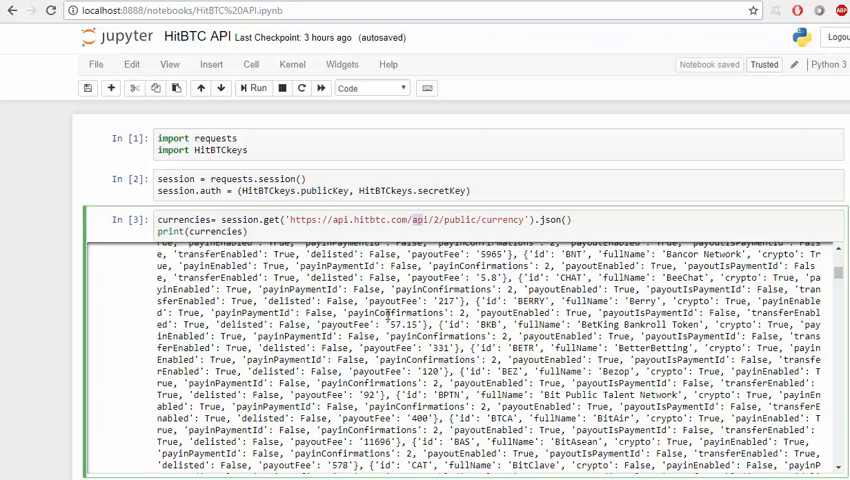
scroll(down, 3)
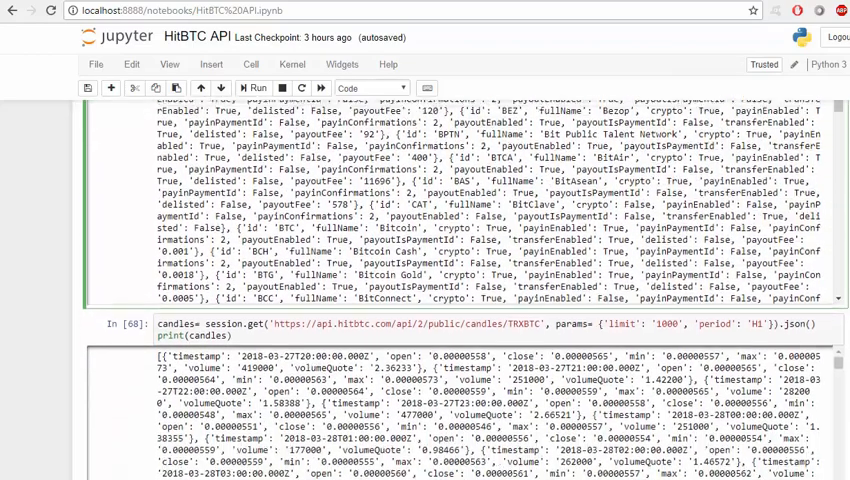
scroll(down, 3)
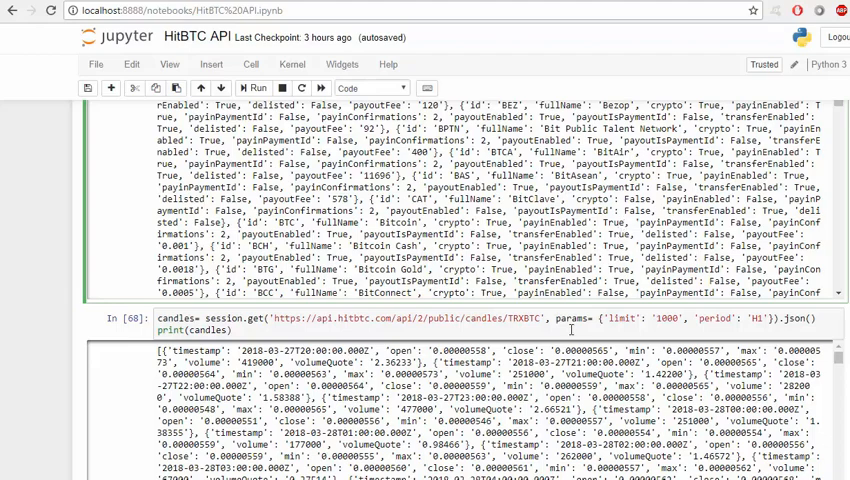
scroll(down, 3)
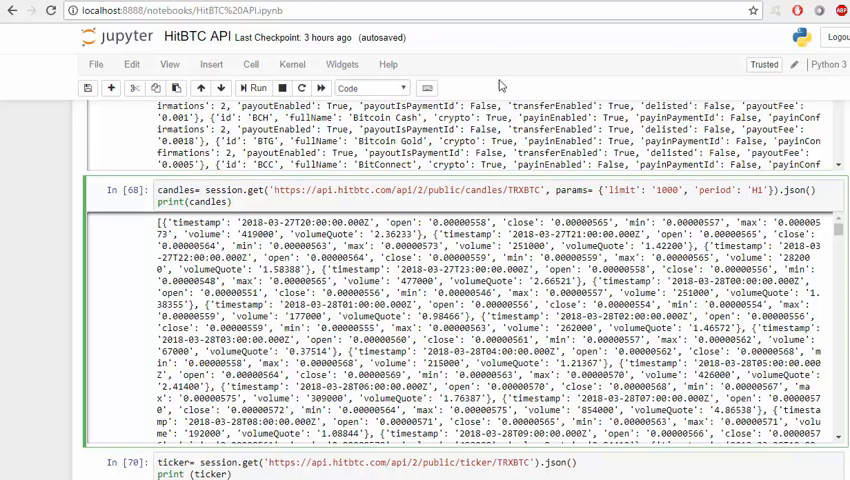
click(483, 190)
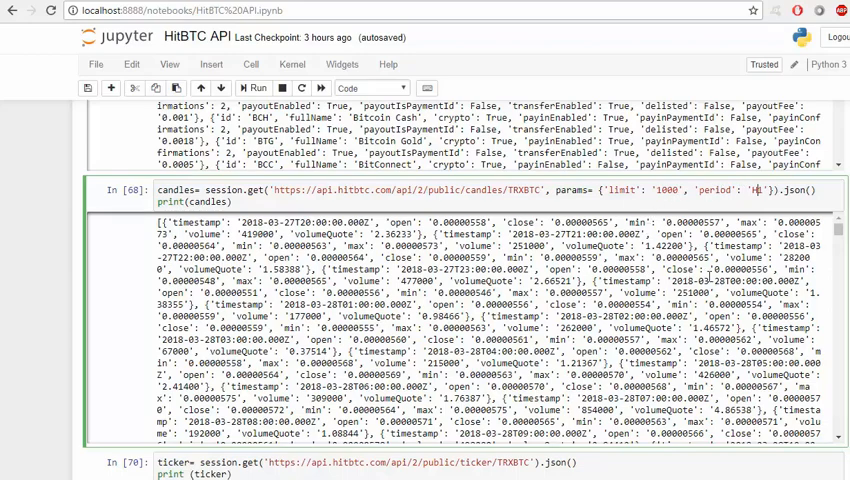
scroll(down, 3)
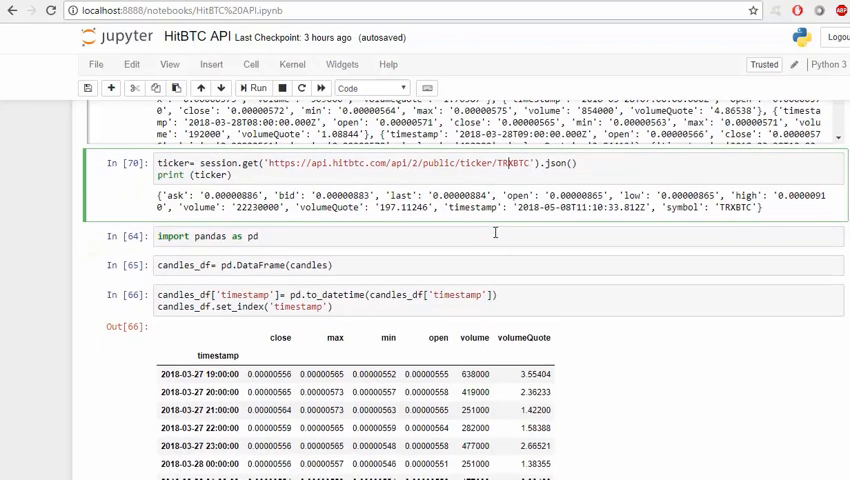
scroll(down, 3)
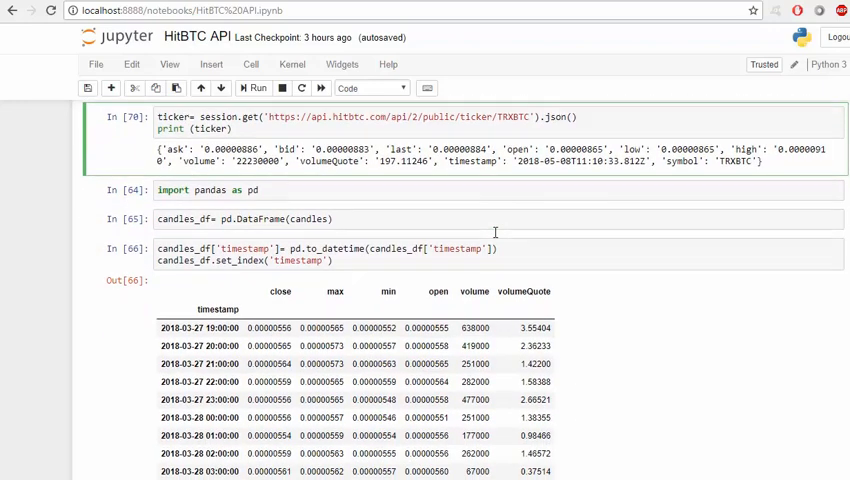
click(300, 190)
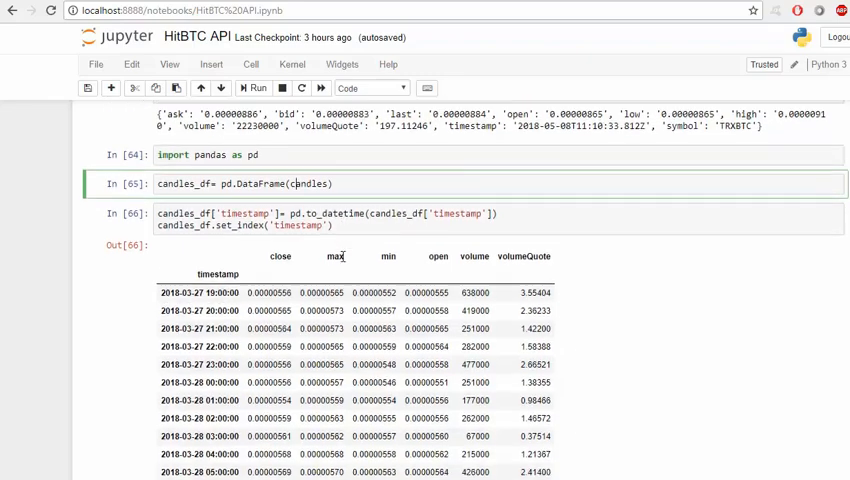
scroll(down, 3)
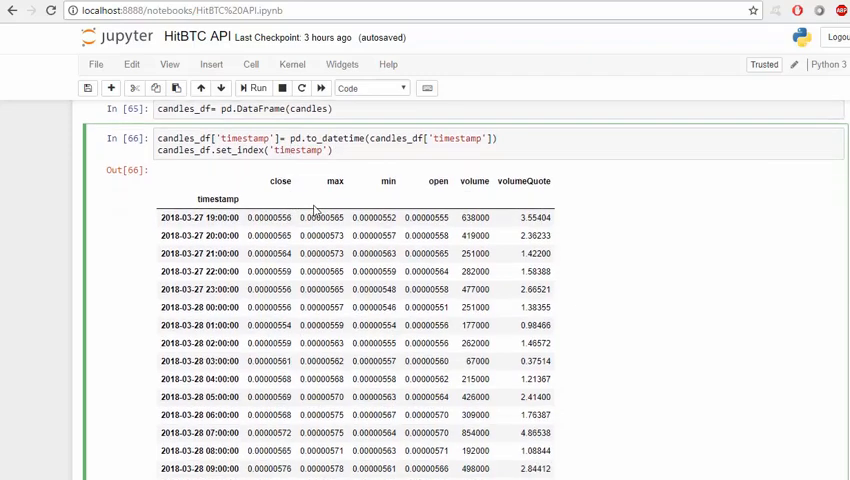
scroll(down, 3)
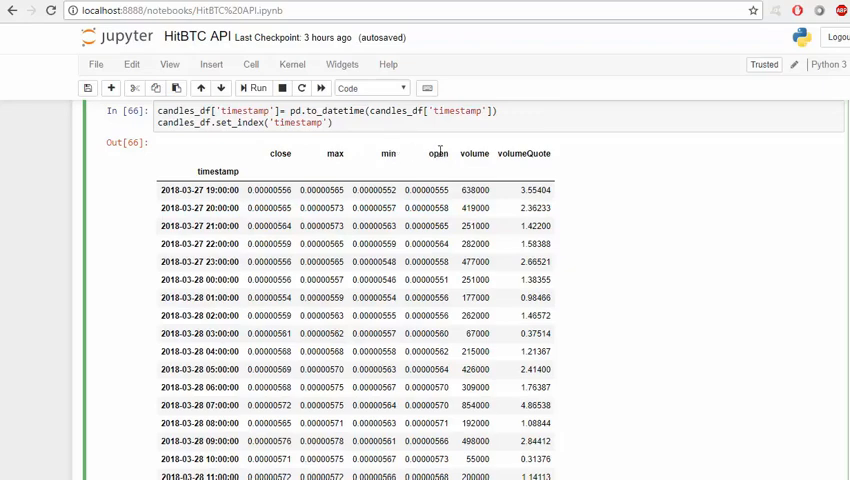
scroll(down, 3)
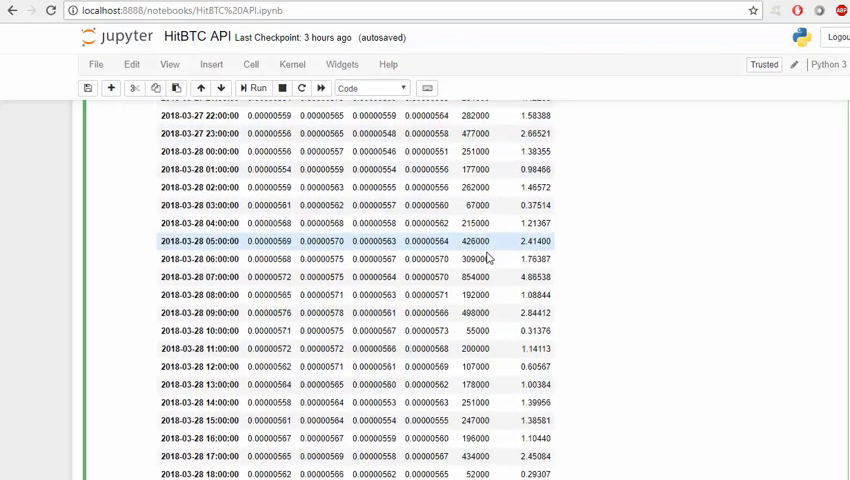
scroll(down, 3)
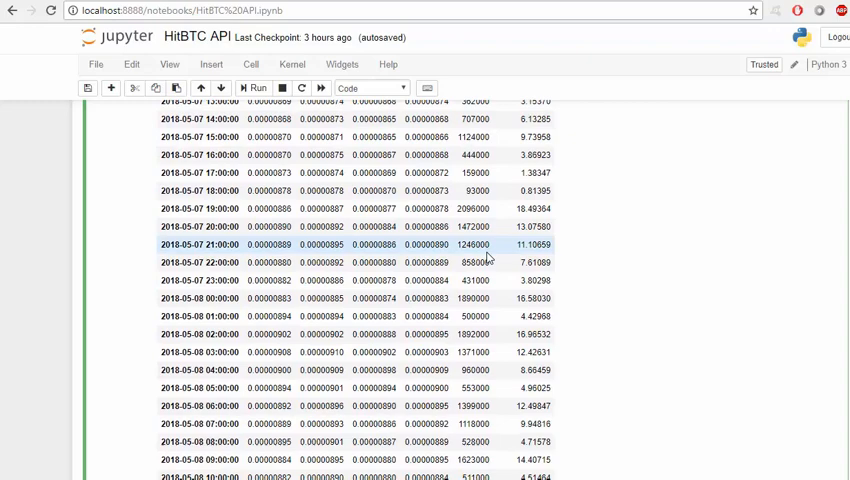
scroll(down, 3)
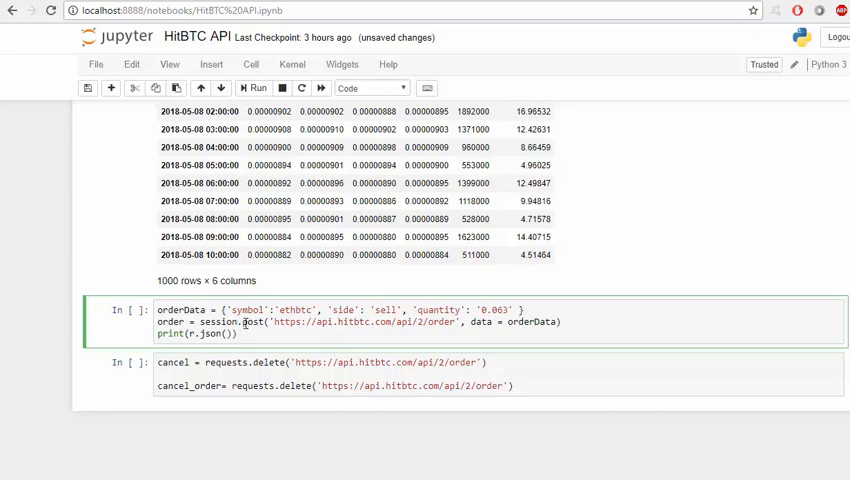
double_click(253, 321)
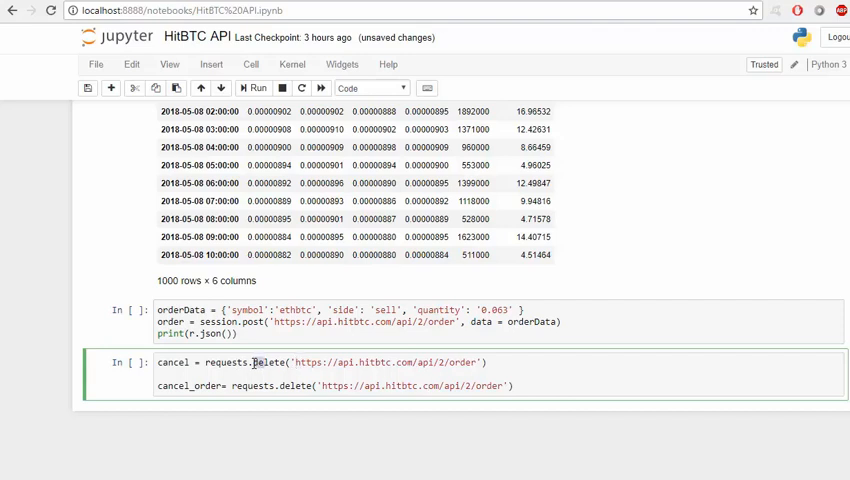
double_click(272, 362)
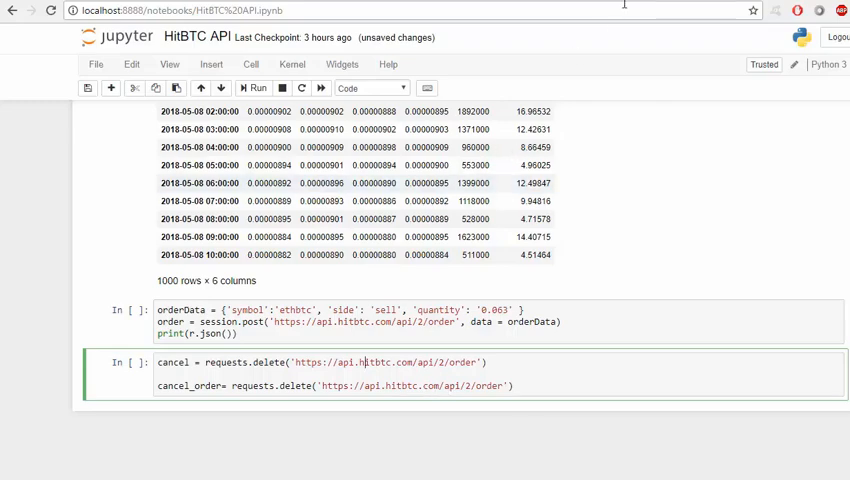
- Show the 'Cancel order by clientOrderId' section of the HitBTC Trading docs
click(50, 419)
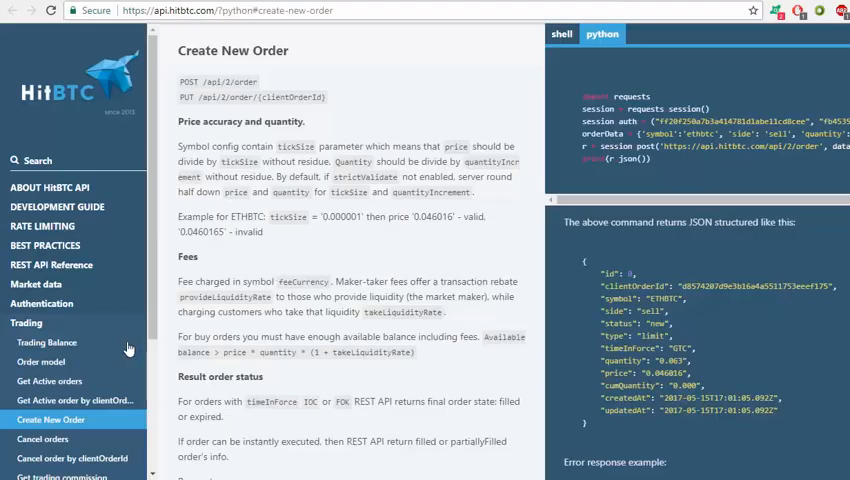
click(72, 458)
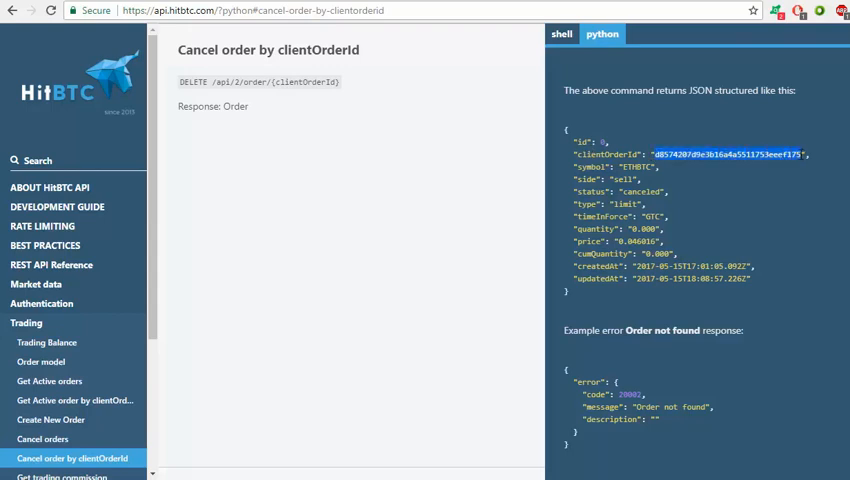
mouse_move(751, 167)
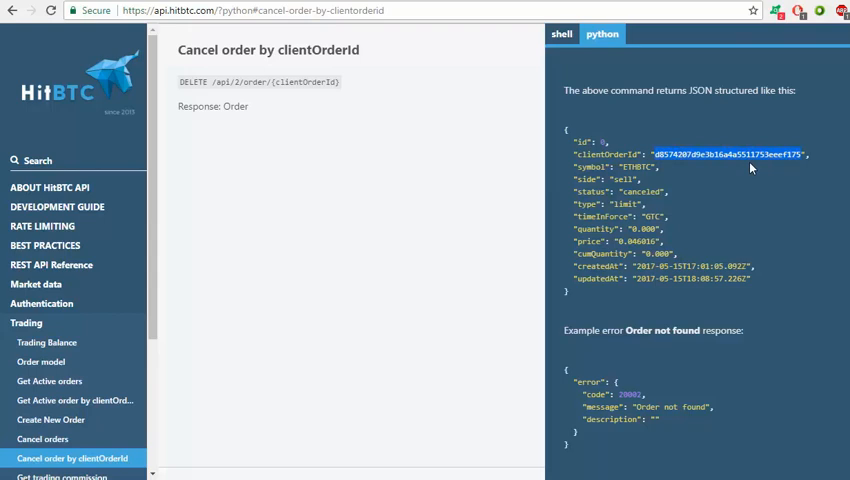